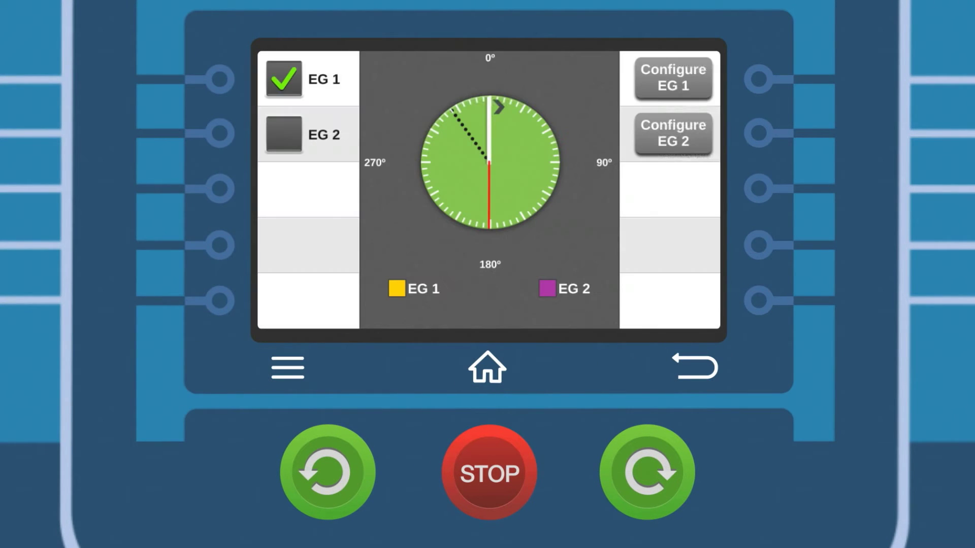
Step: Return Home to the main status screen showing water on, auto restart on, 501 V and 30 PSI
left_click(671, 78)
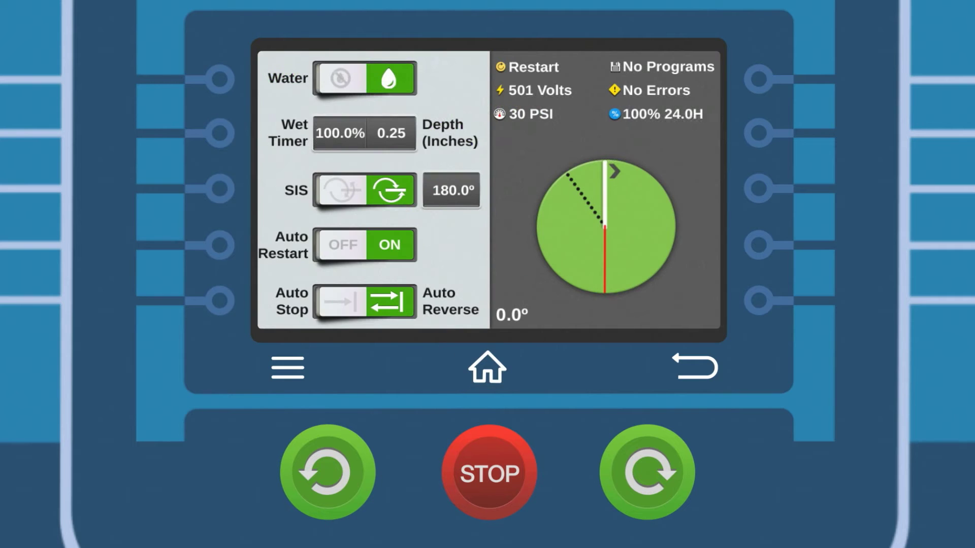